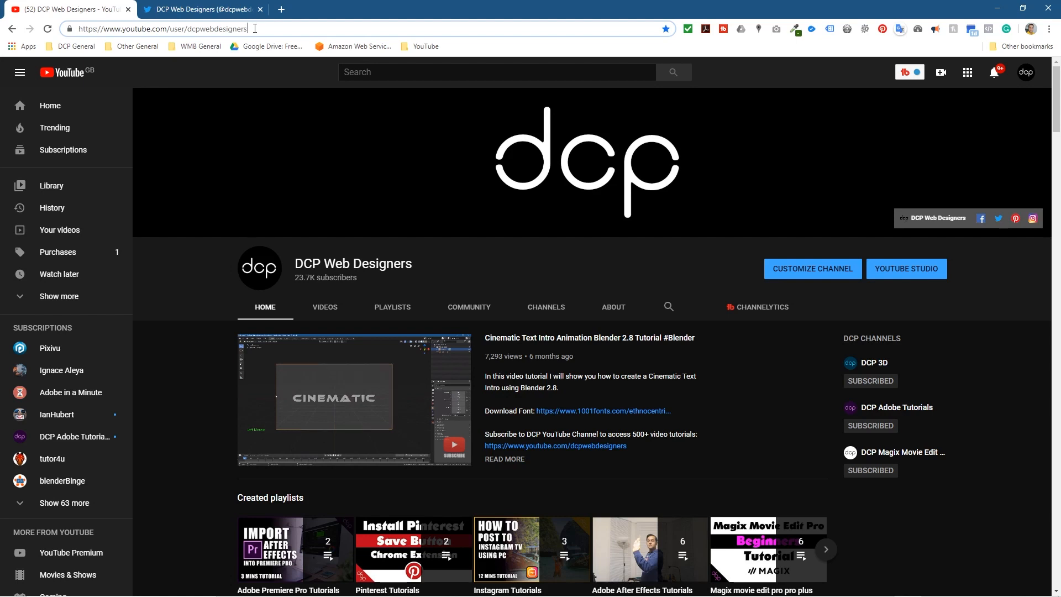
mouse_move(557, 286)
type("?sub_confirmation=1")
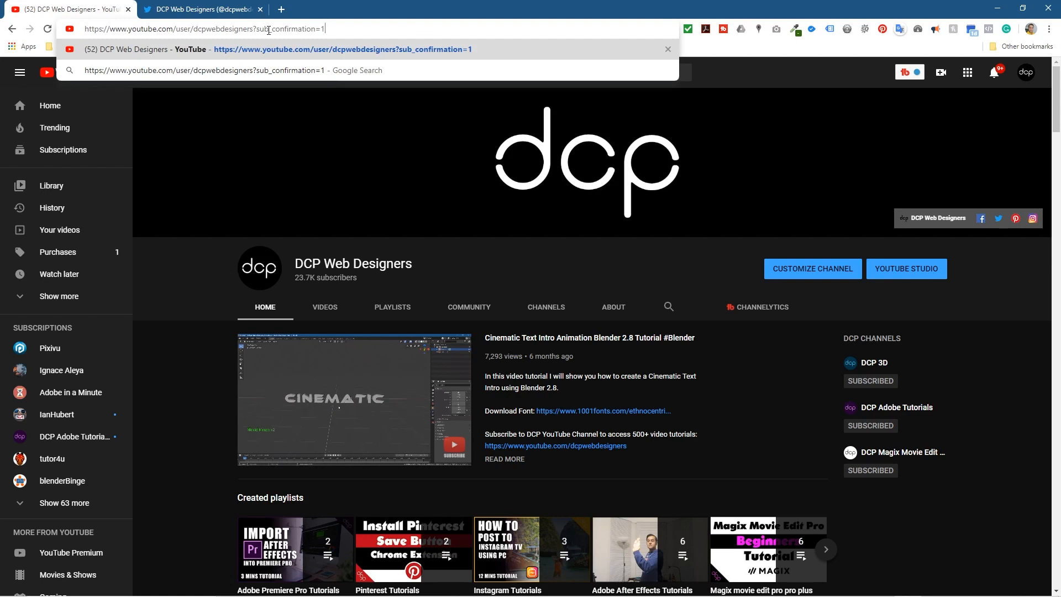
mouse_move(338, 29)
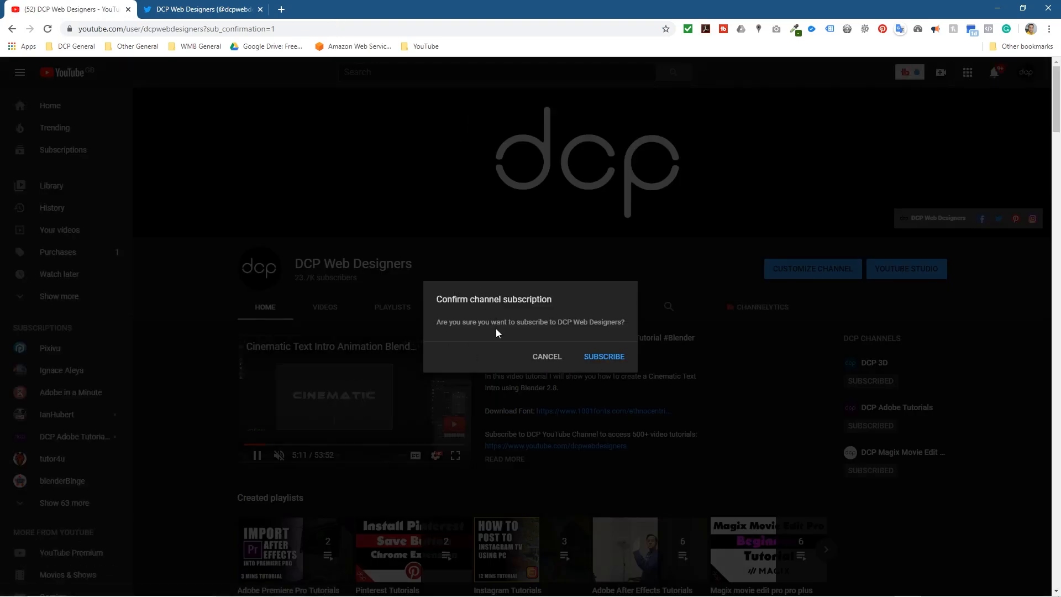
Step: Load the DCP Web Designers channel with ?sub_confirmation=1 and dismiss the subscribe prompt
left_click_drag(448, 322, 623, 322)
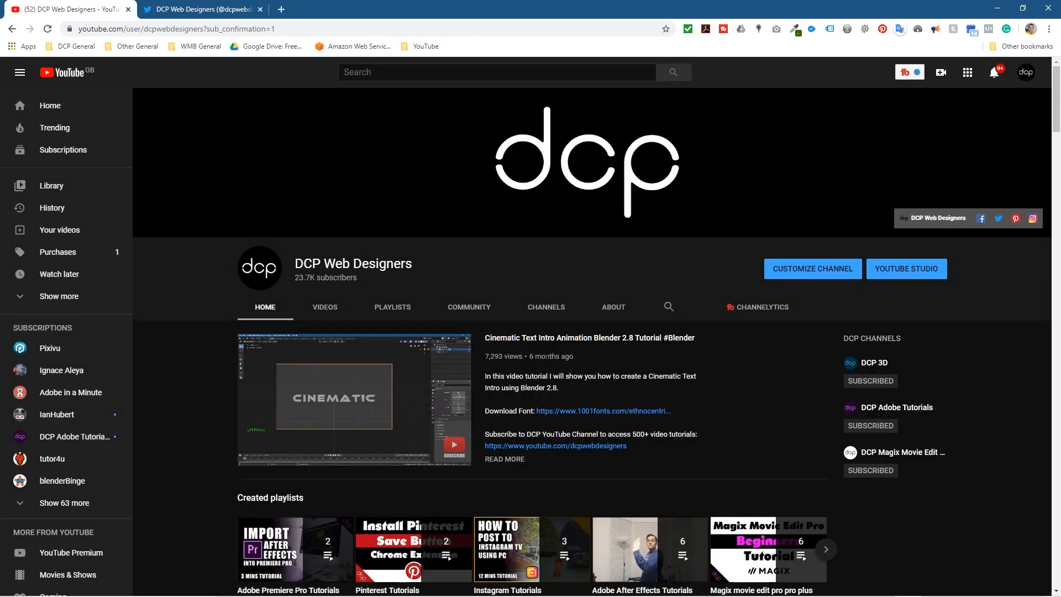
mouse_move(372, 155)
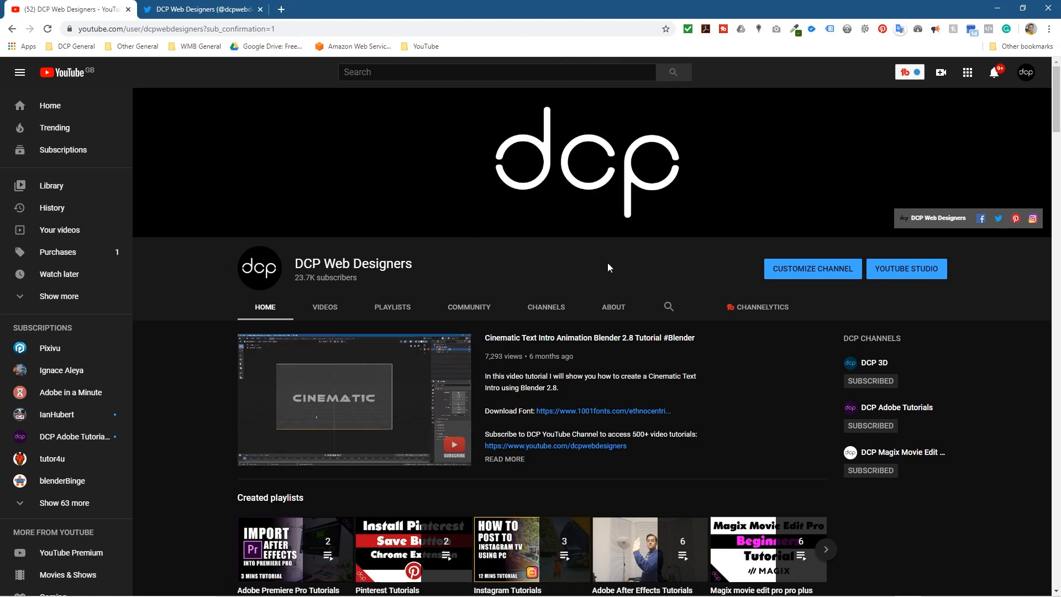
Step: Delete the earlier subscribe tweet from the Twitter profile
left_click(201, 9)
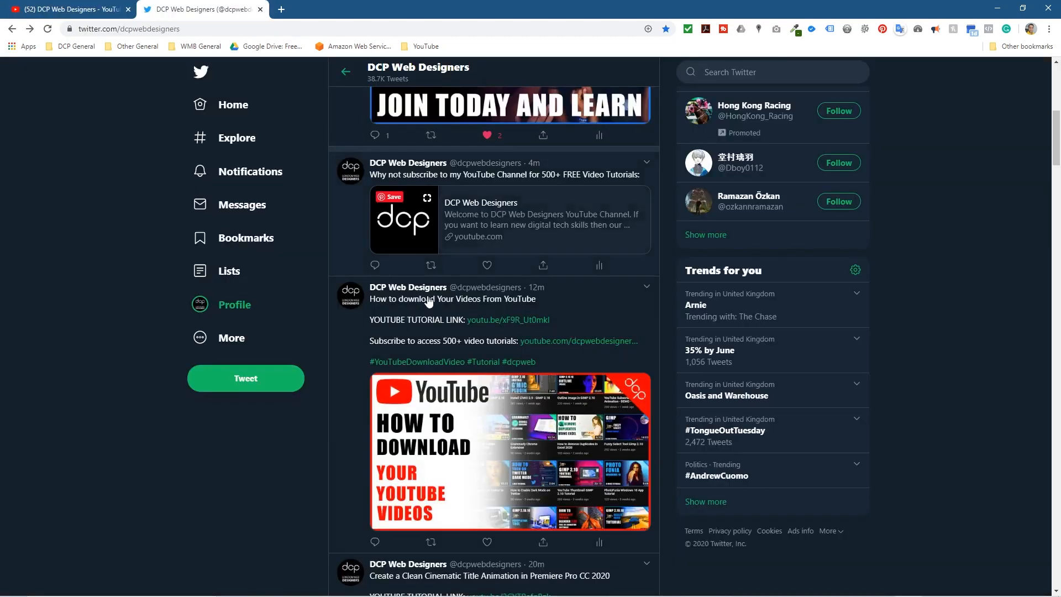
left_click(644, 162)
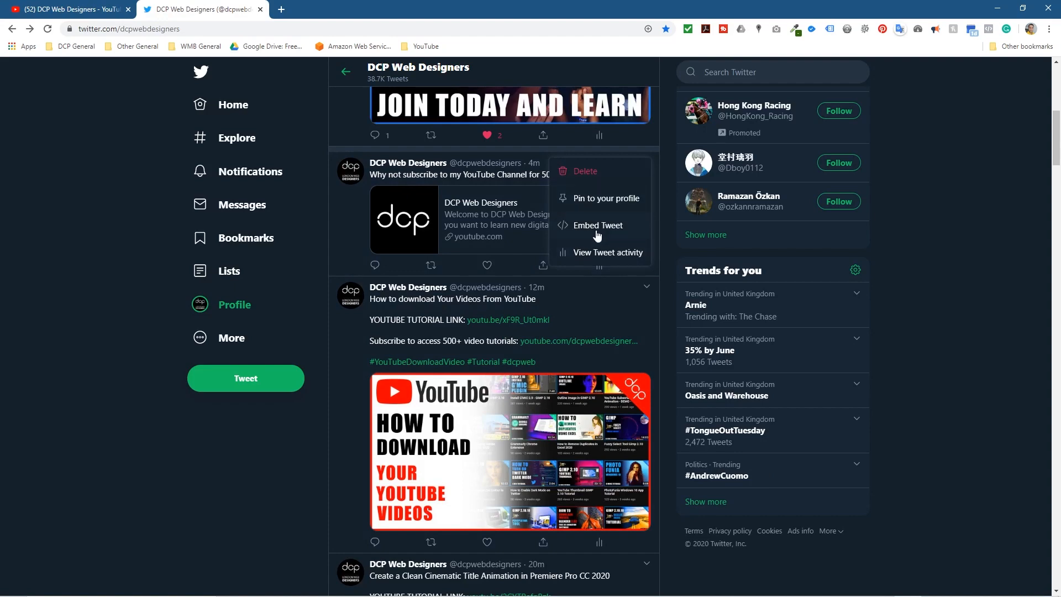
left_click(584, 171)
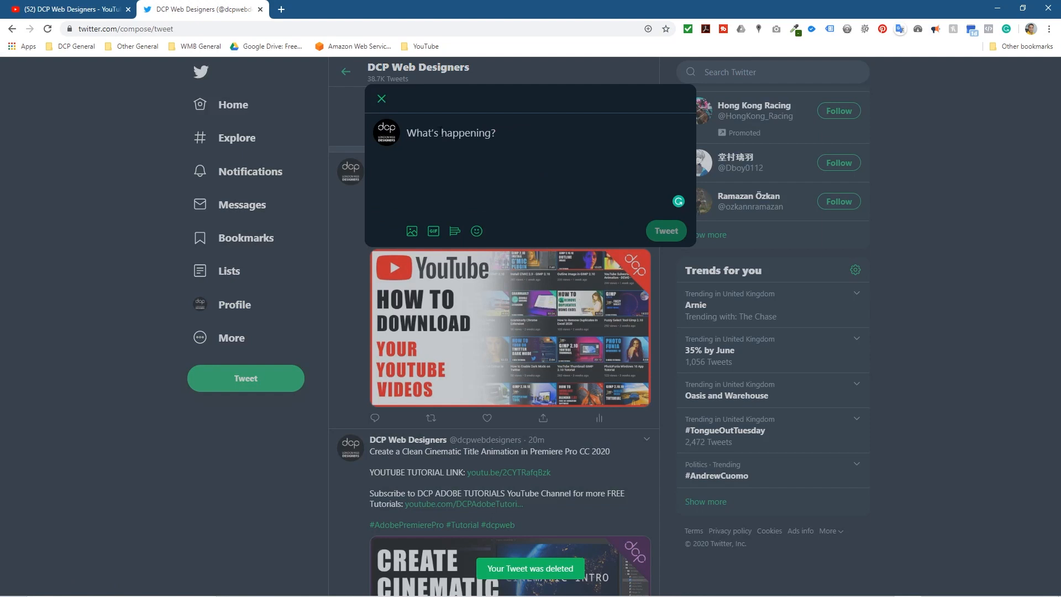
Step: Write 'Why not subscribe to my YouTube channel for 500+ FREE video tutorials:' in the tweet
type("Why")
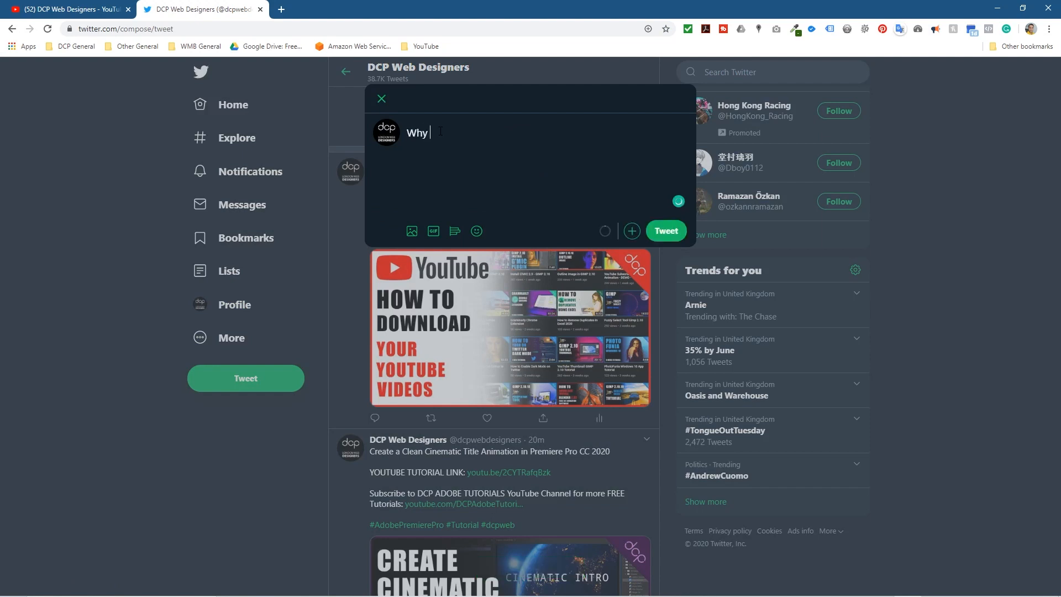
type("not subsctibe to my")
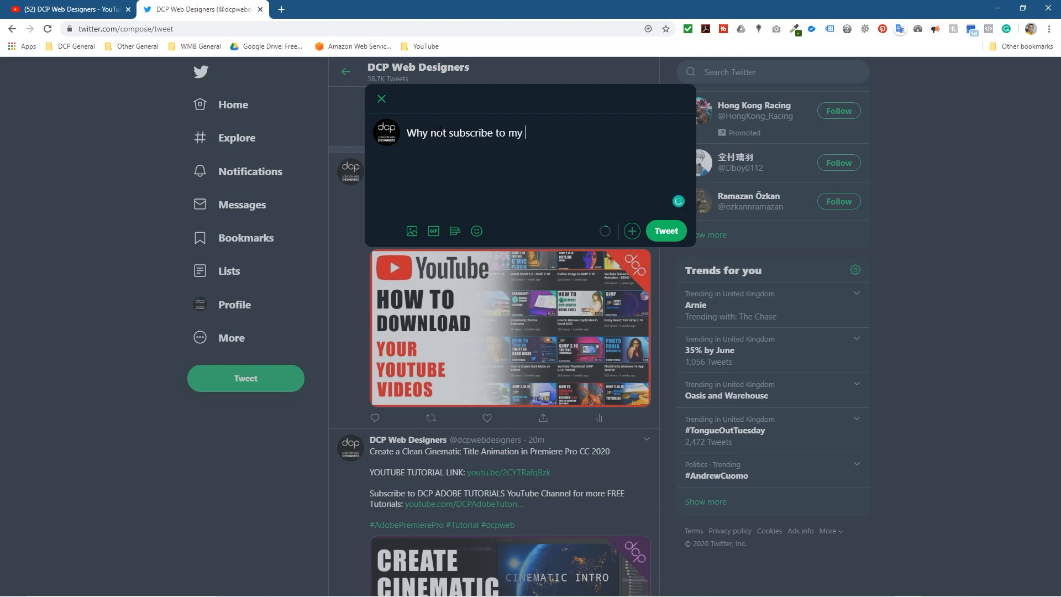
type("YouTube channel for")
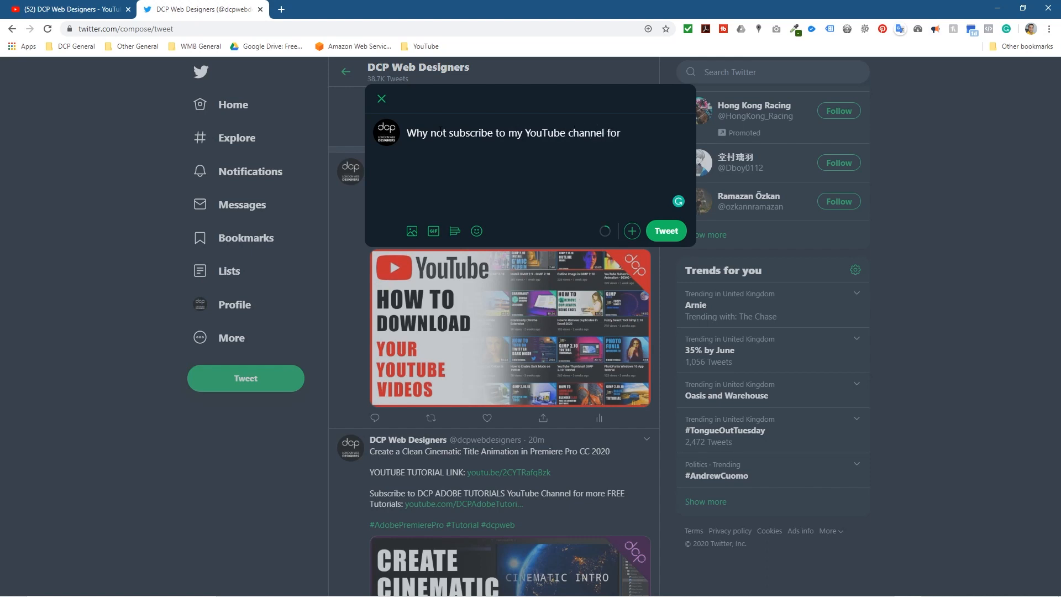
type("500+")
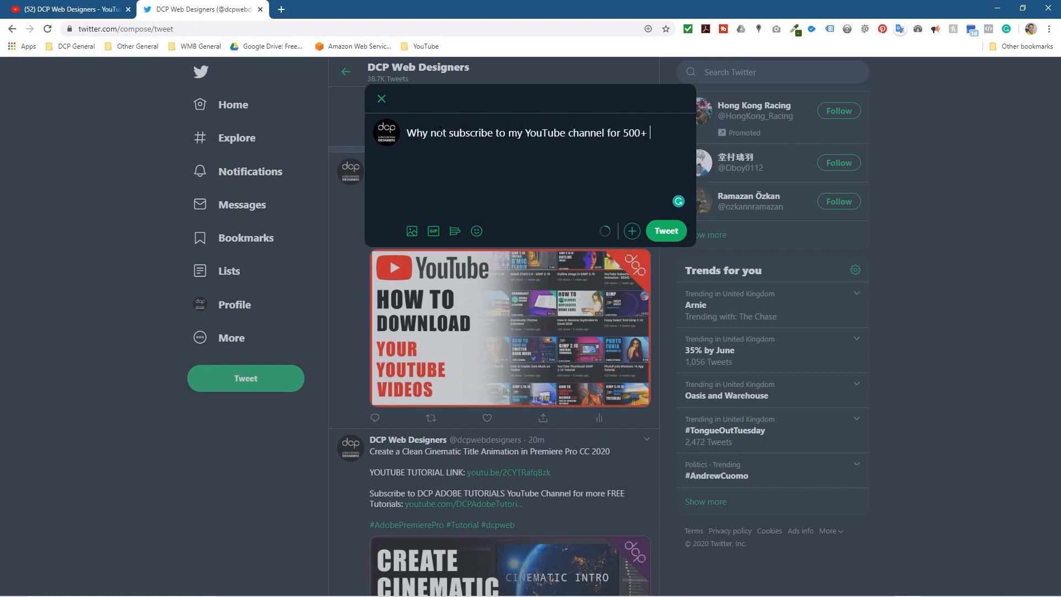
type("FREE vie")
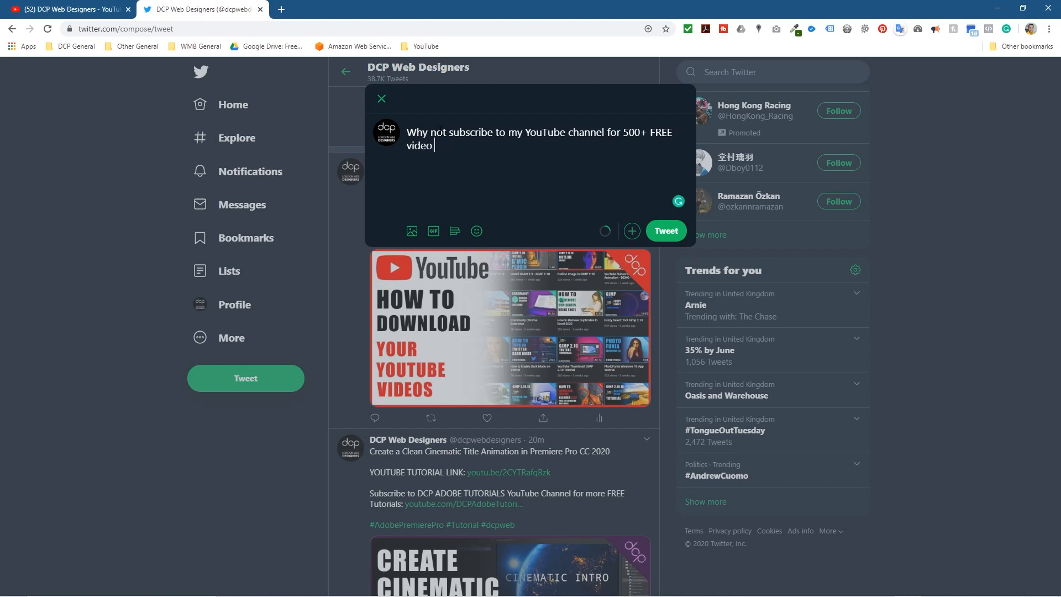
type("tutorials:")
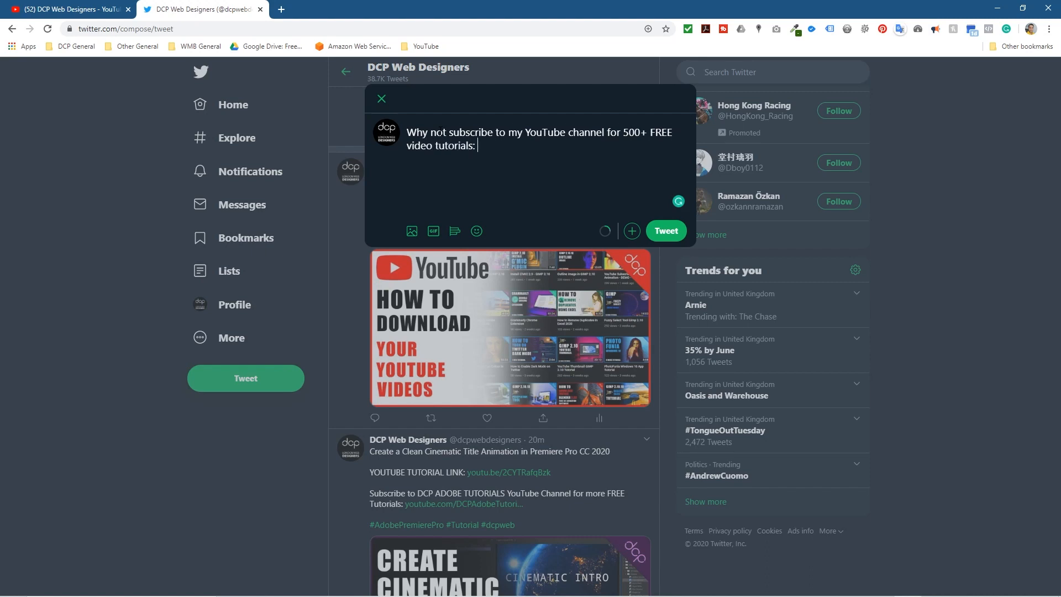
type("?sub_confirmation=1")
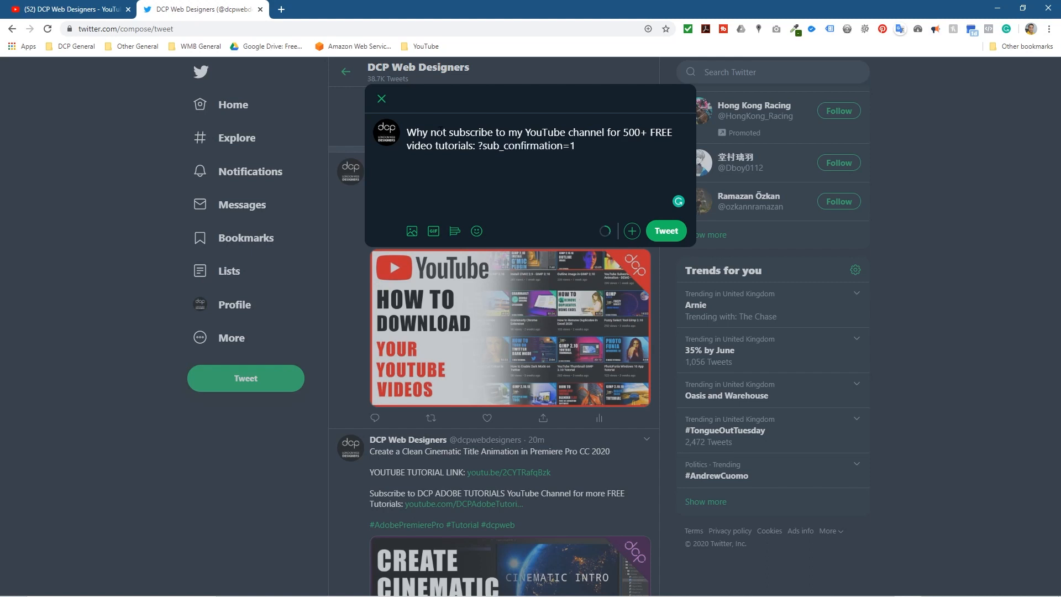
key("Backspace")
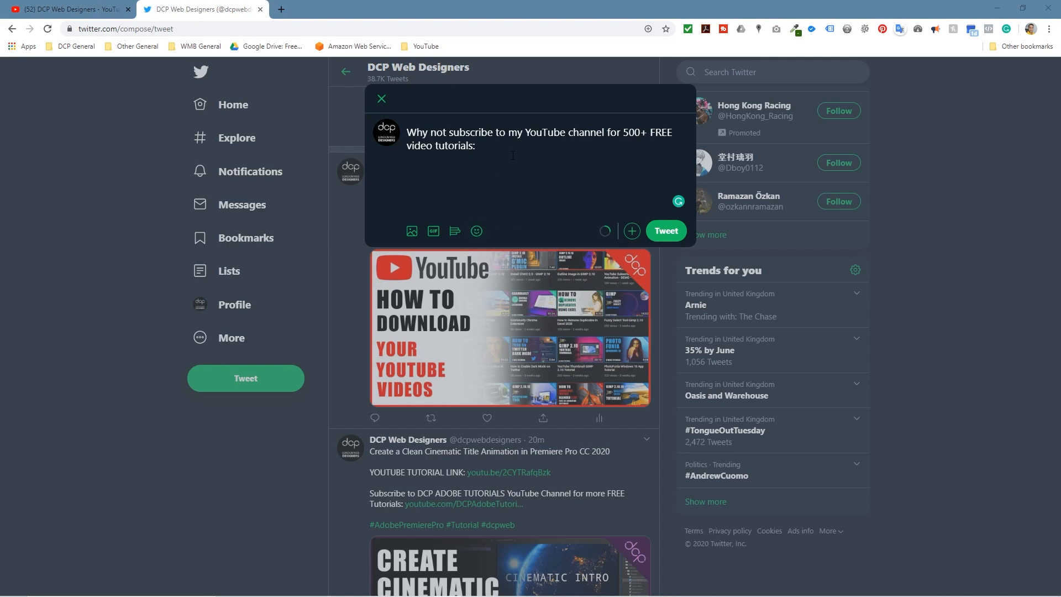
type("https://www.youtube.com/dcpwebdesigners?sub_confirmation=1")
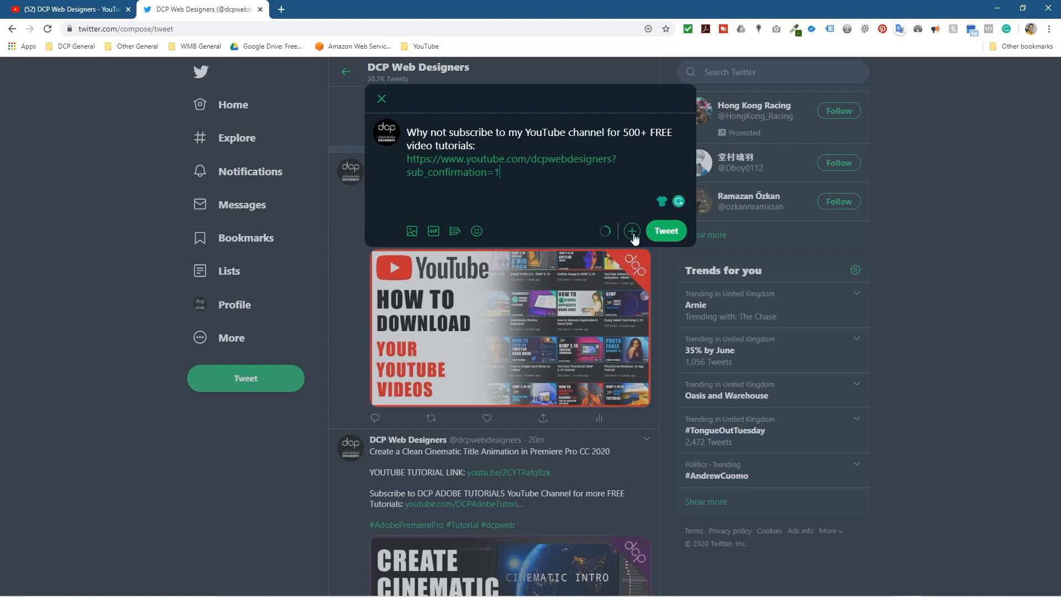
left_click(664, 231)
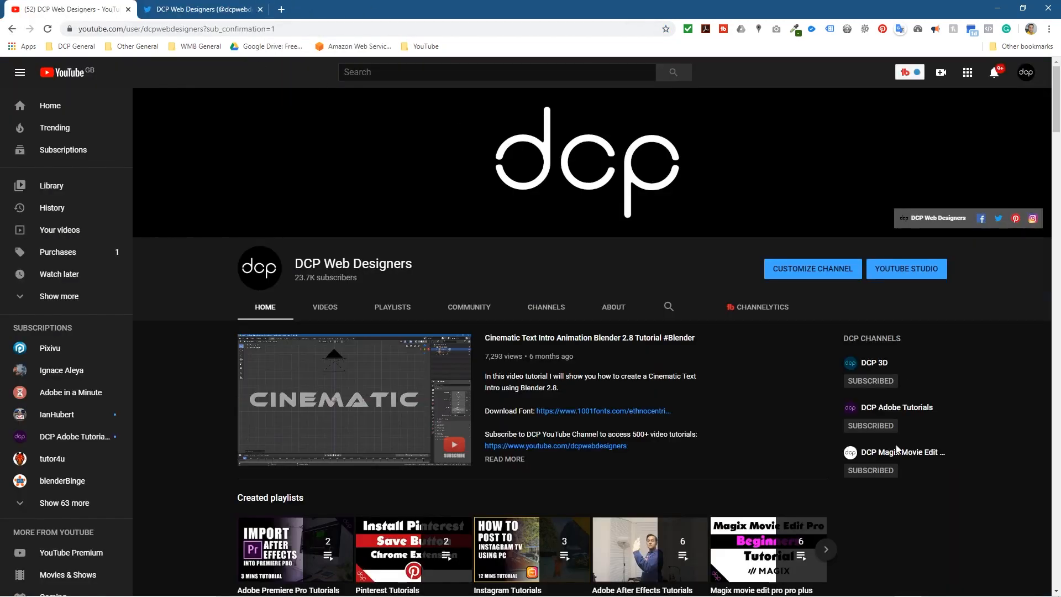
mouse_move(893, 453)
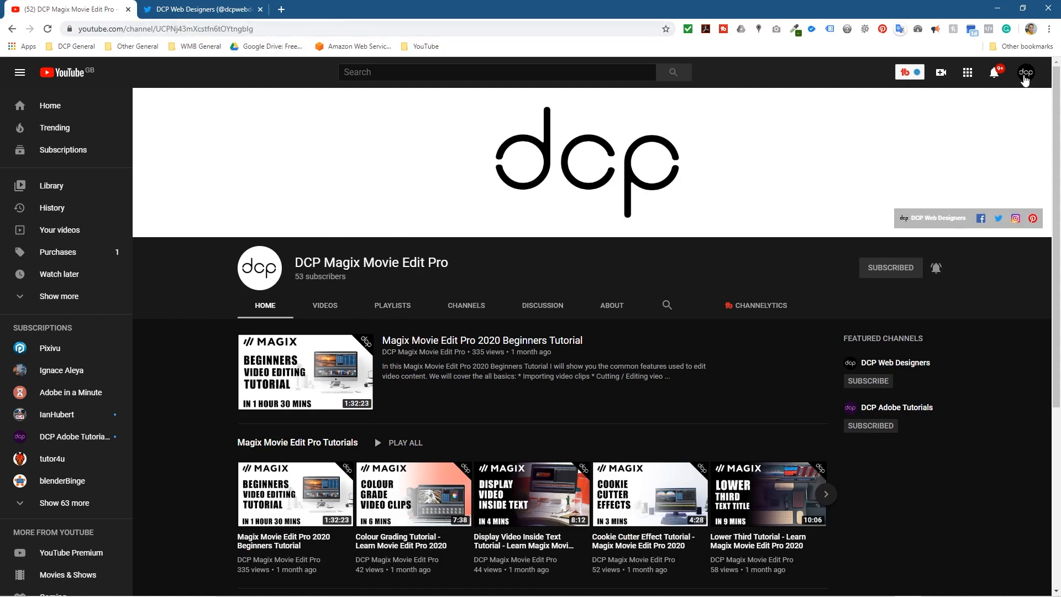
Step: Switch the YouTube account to the DCP Magix Movie Edit Pro channel
left_click(1026, 73)
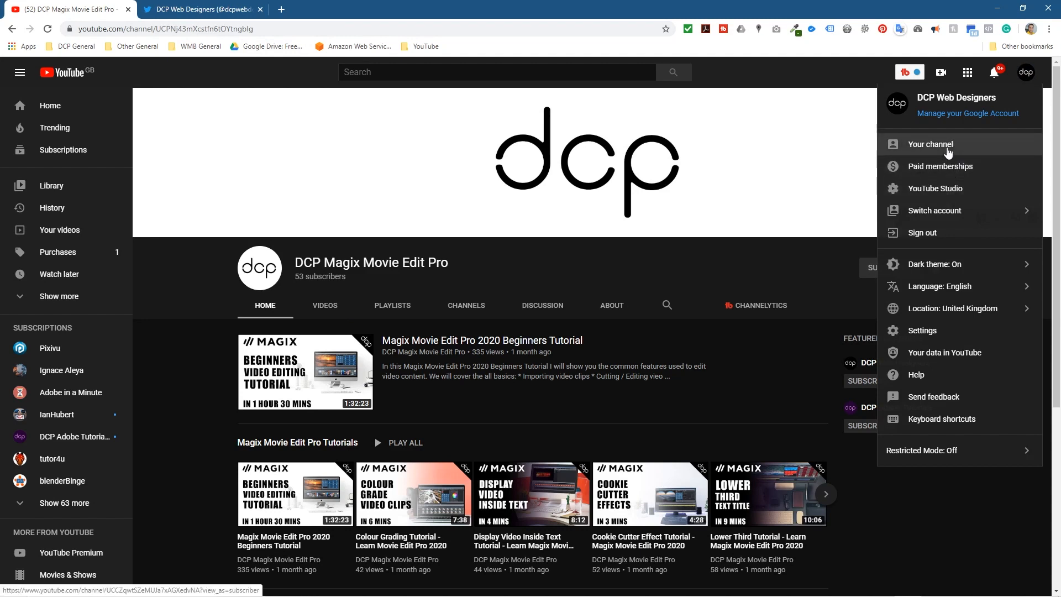
left_click(936, 210)
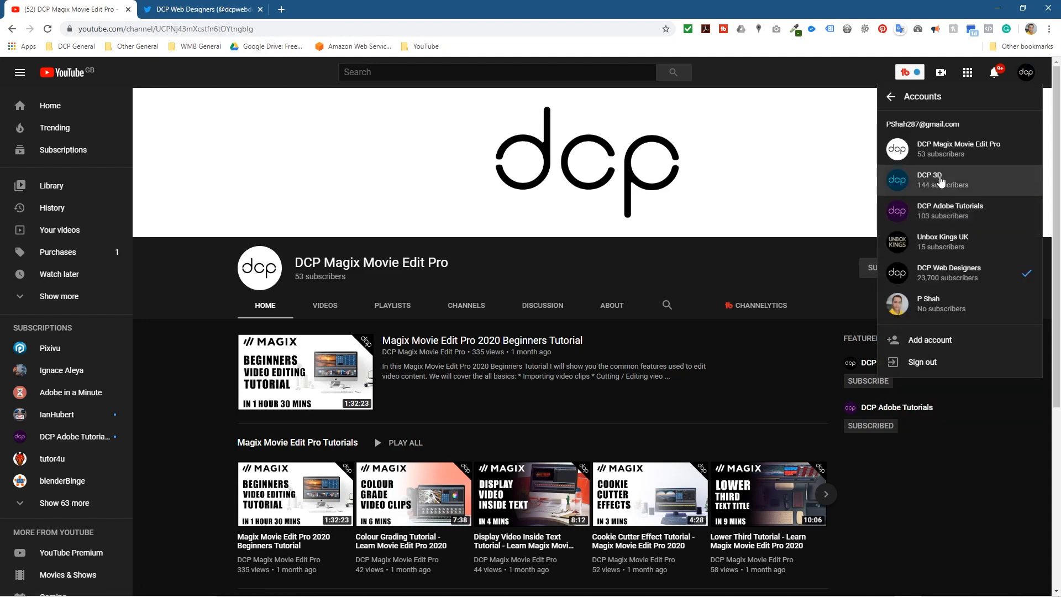
left_click(940, 179)
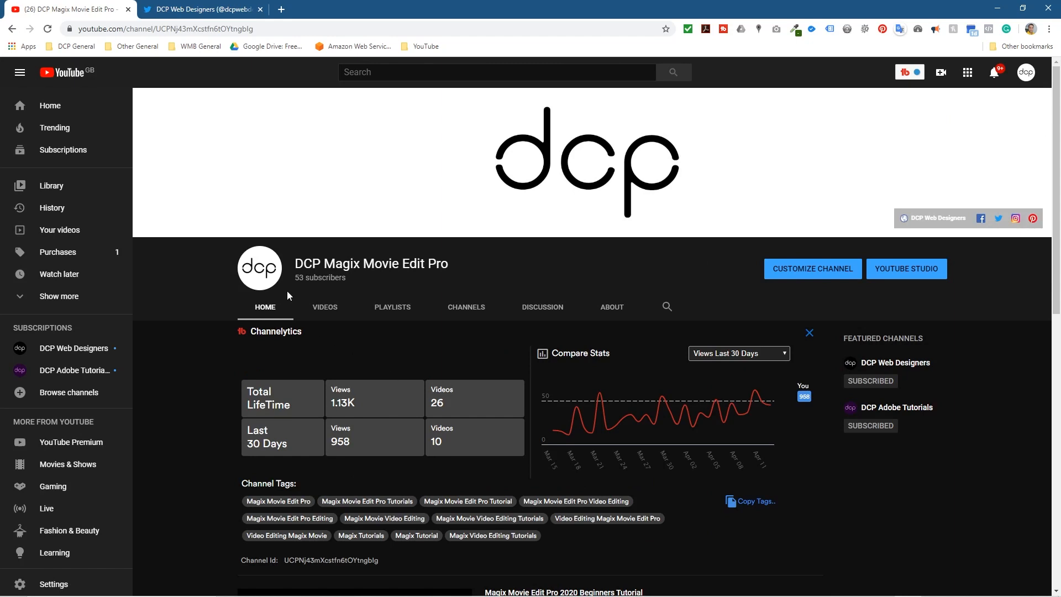
Step: Hide Channelytics, load the Magix channel with ?sub_confirmation=1 and dismiss the subscribe prompt
left_click(809, 333)
type("?sub_confirmation=1")
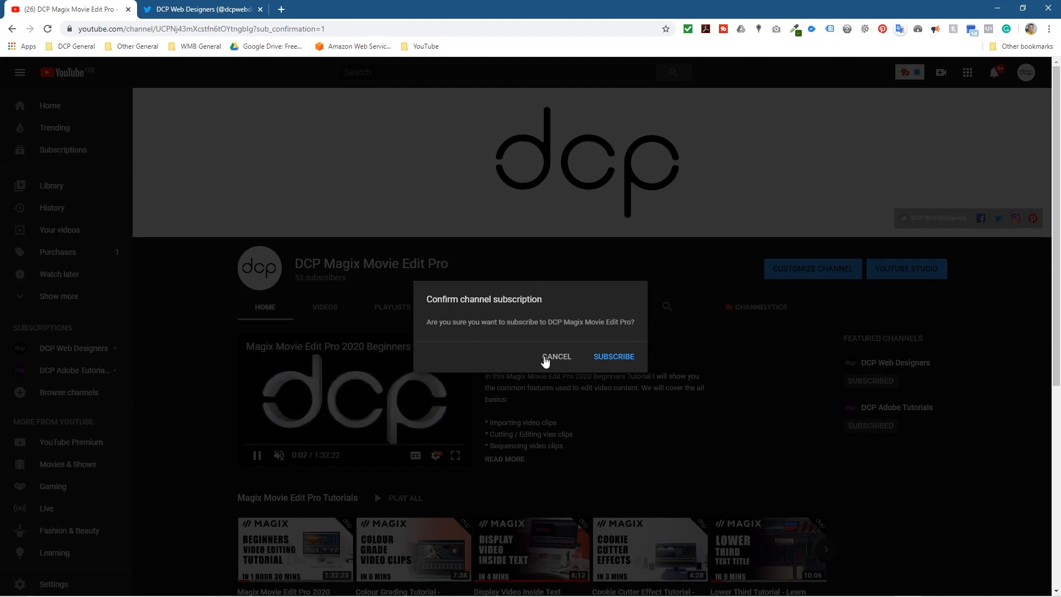
left_click(613, 357)
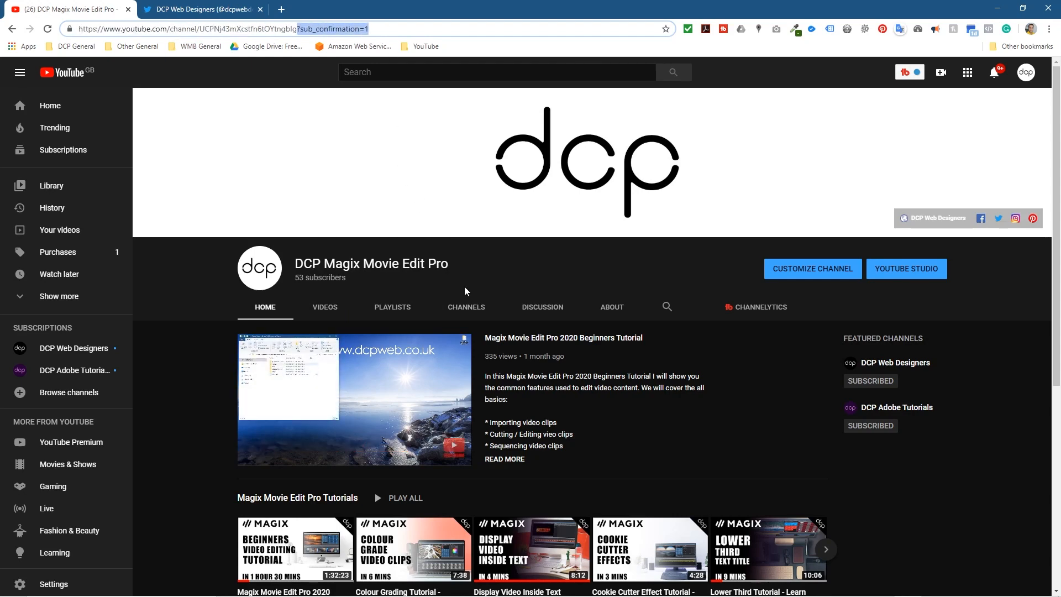
mouse_move(739, 354)
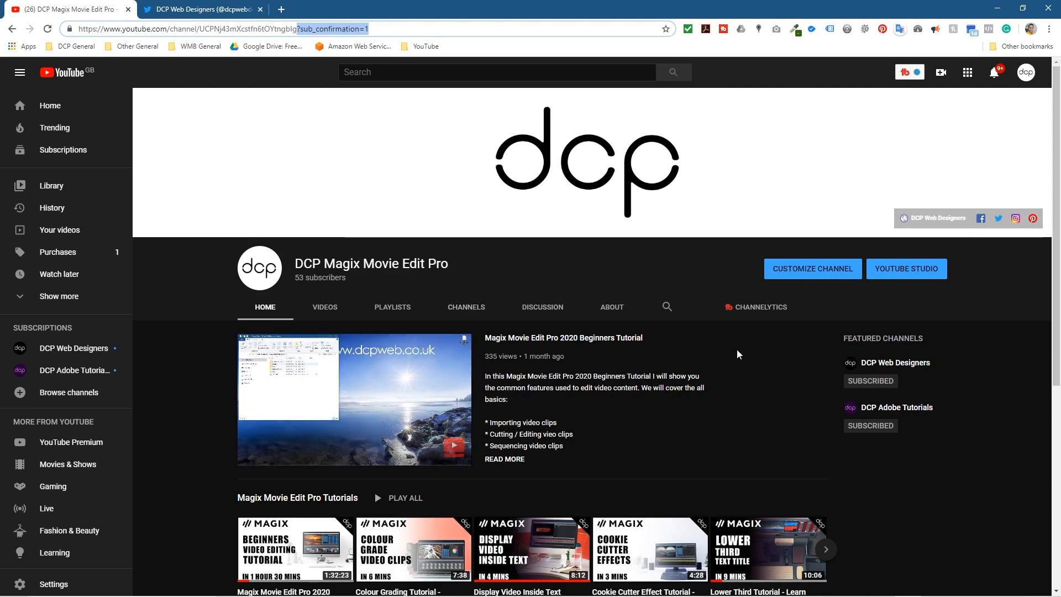
mouse_move(467, 306)
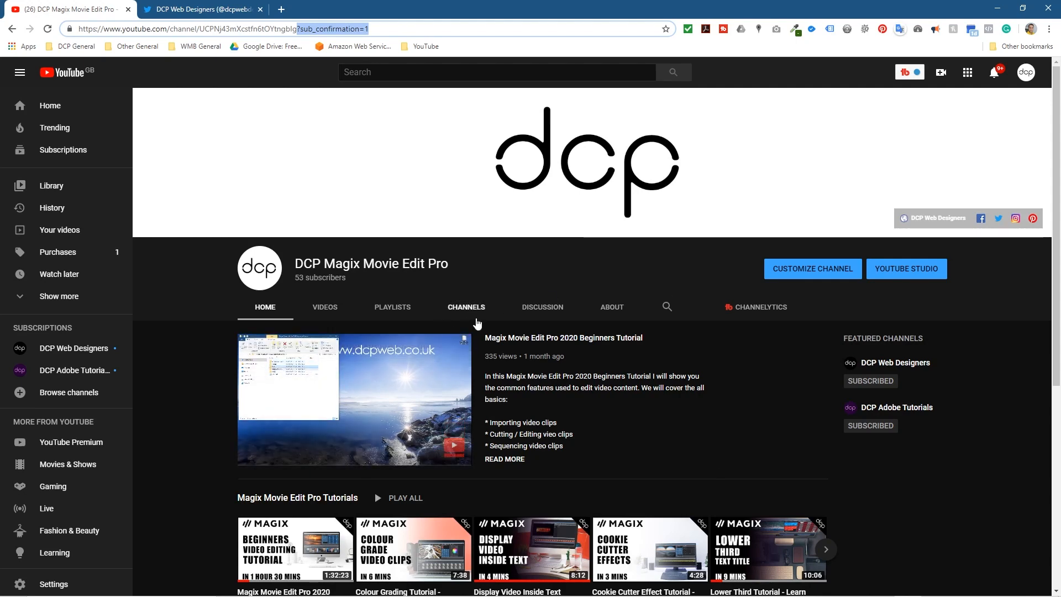